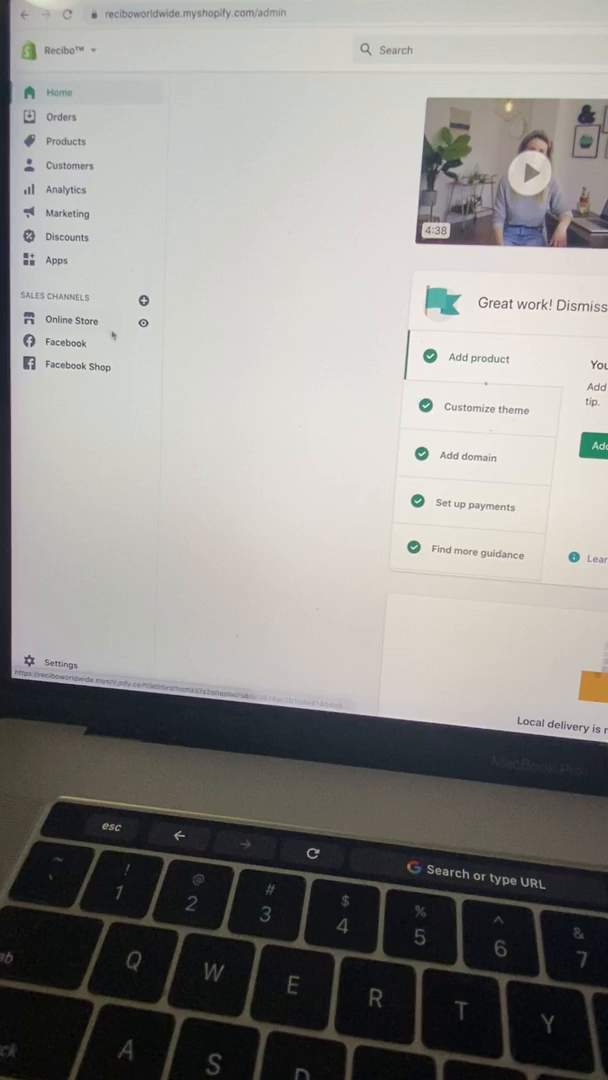
- Open Online Store > Themes from the sidebar
left_click(71, 320)
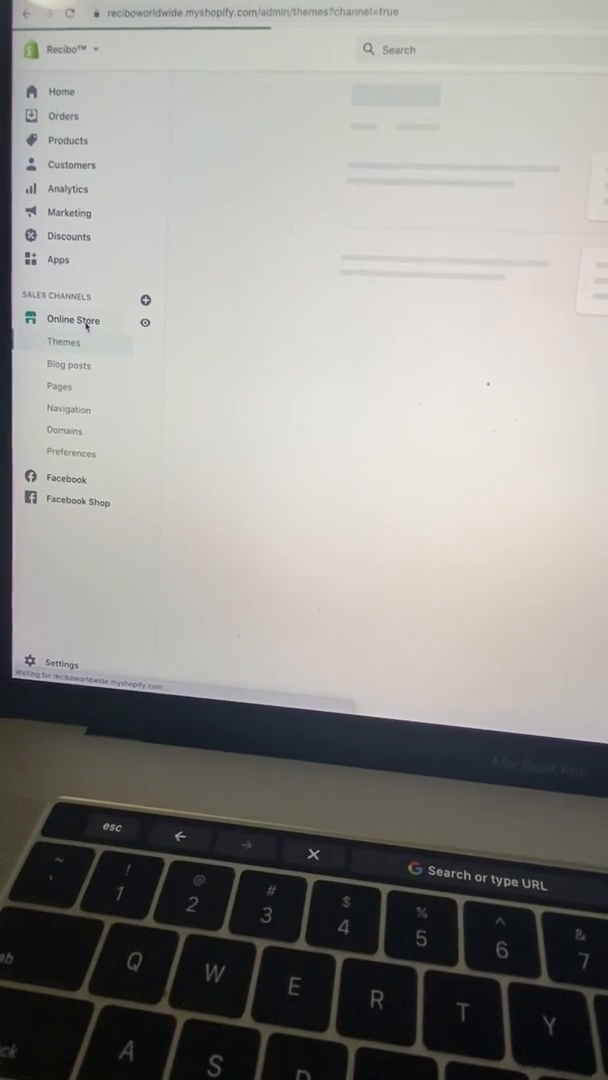
left_click(63, 341)
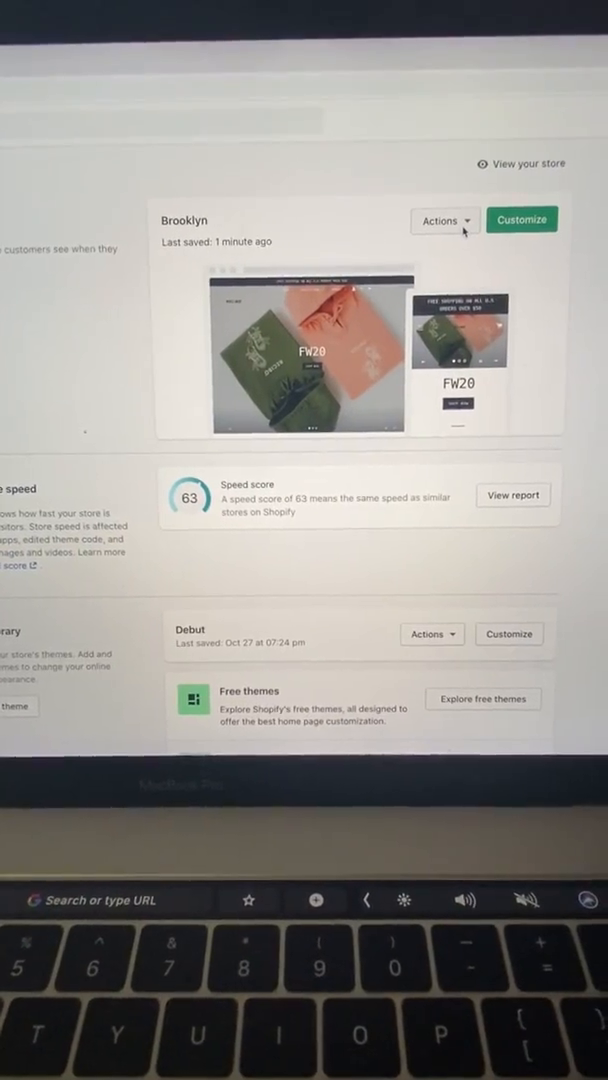
- Open Edit languages from the Brooklyn theme's Actions menu
left_click(439, 220)
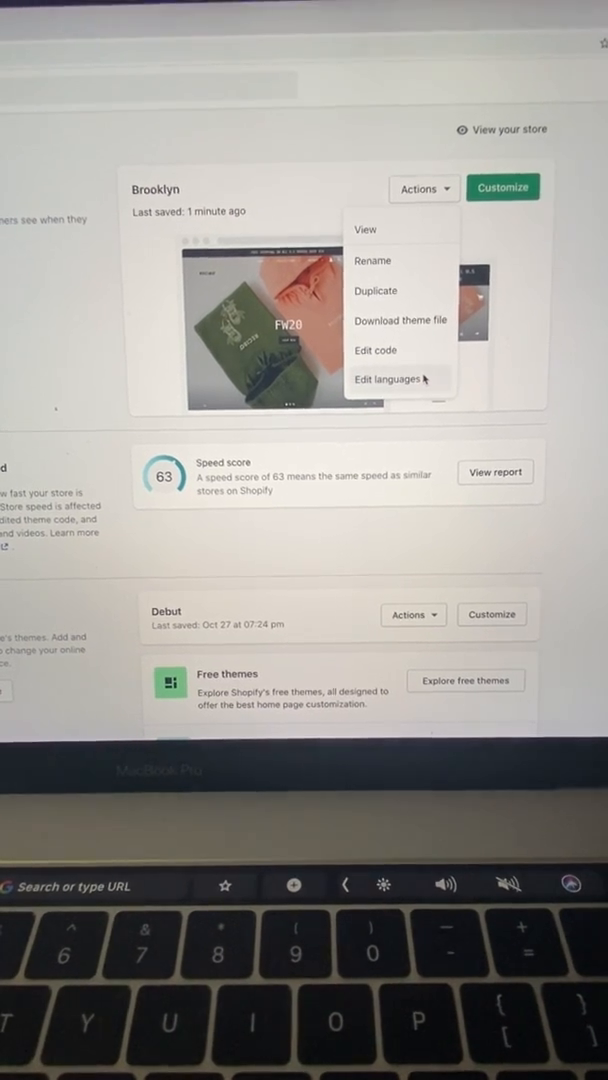
left_click(388, 379)
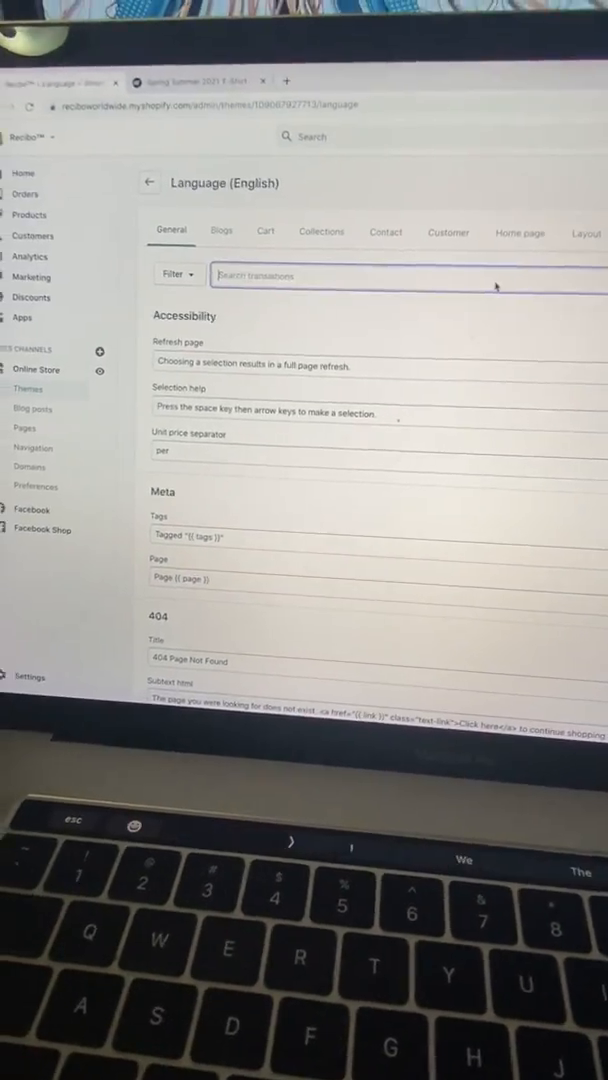
- Search translations for 'Shipping calculated at checkout'
type("Shipping calculated at checkout")
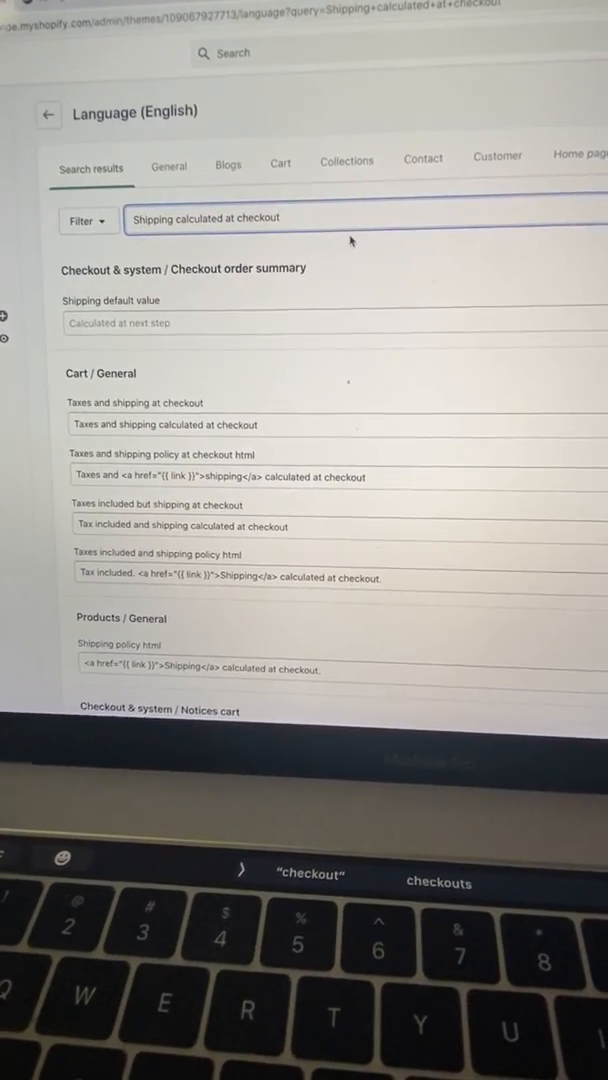
- Clear the Products / General 'Shipping policy html' translation field
scroll("down", 3)
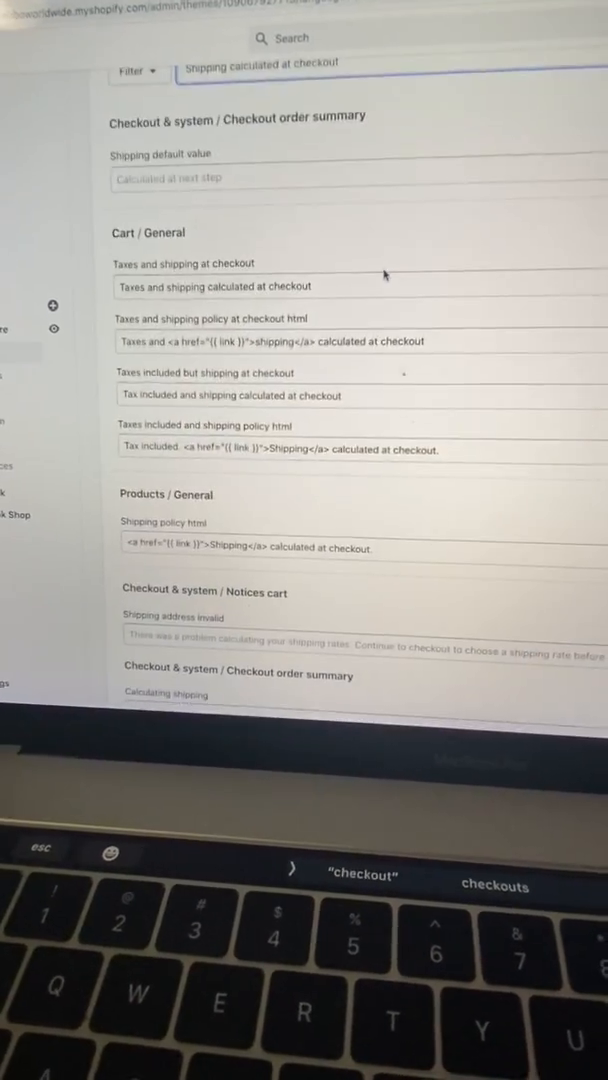
scroll("down", 3)
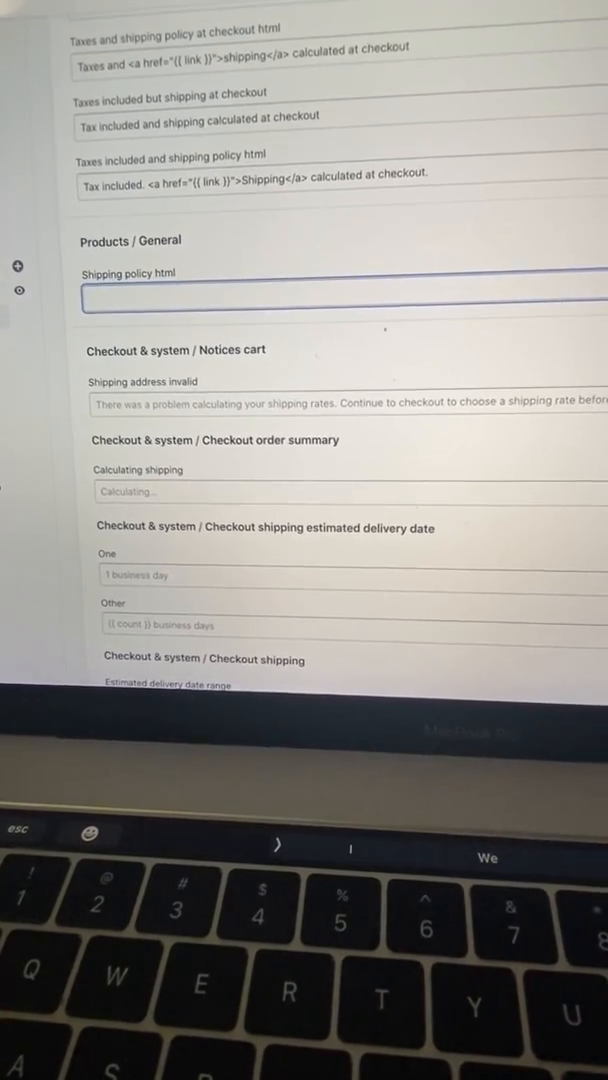
scroll("up", 3)
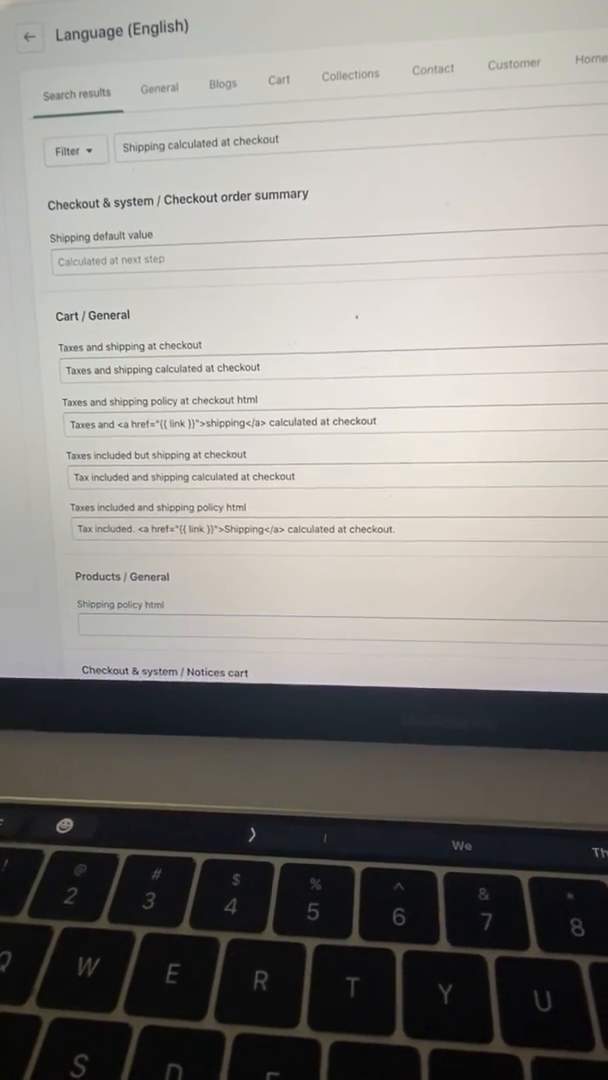